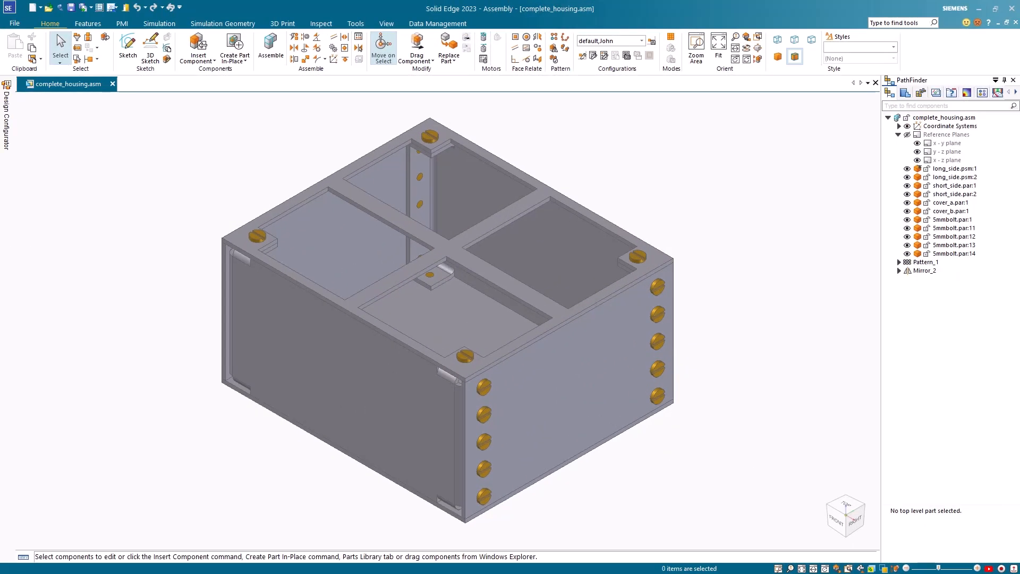
pyautogui.moveTo(699, 381)
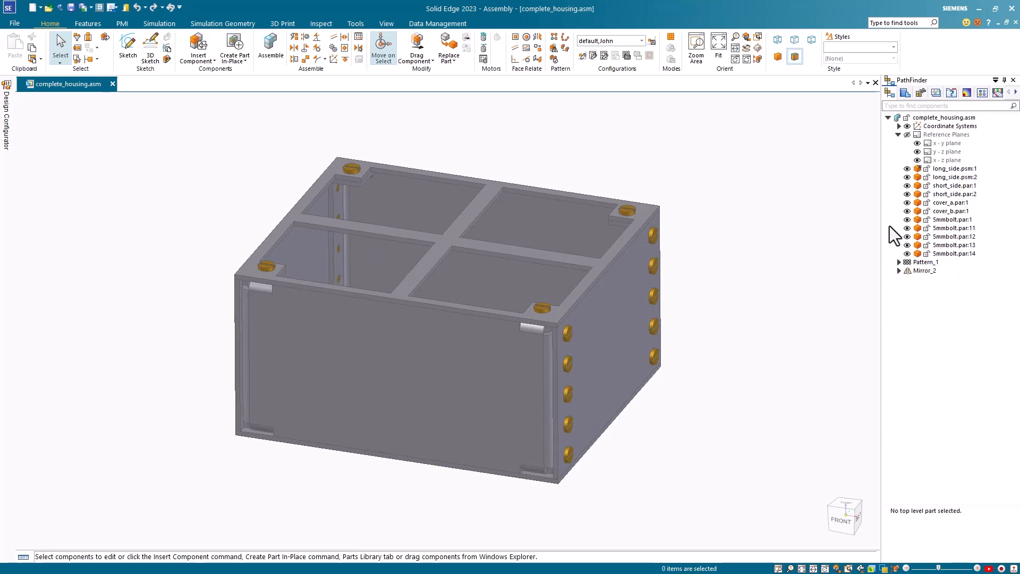
pyautogui.moveTo(942, 289)
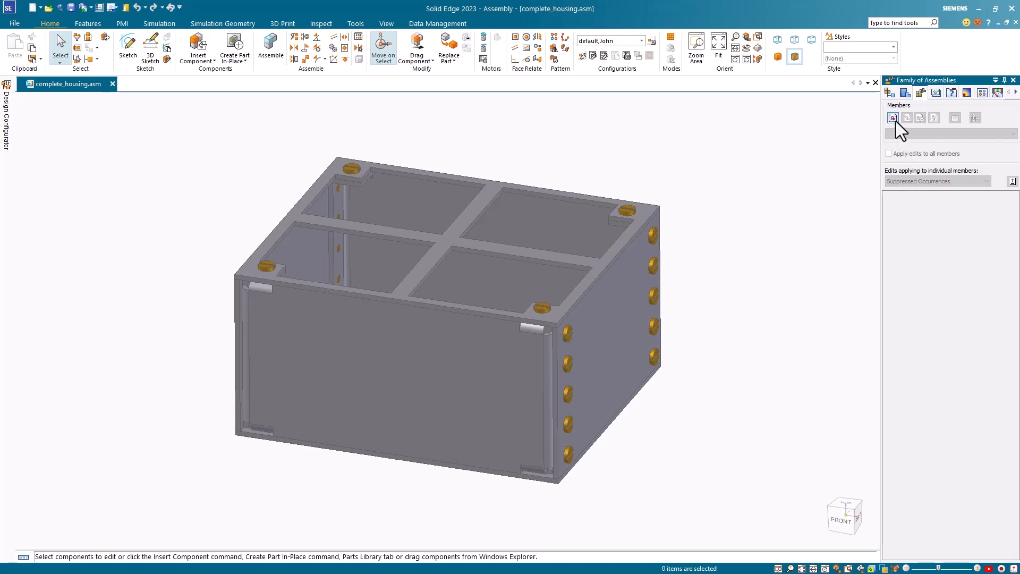
# Attempt a new family member, dismiss the unsupported-copy warning, and delete the Mirror_2 bolt group
pyautogui.click(892, 118)
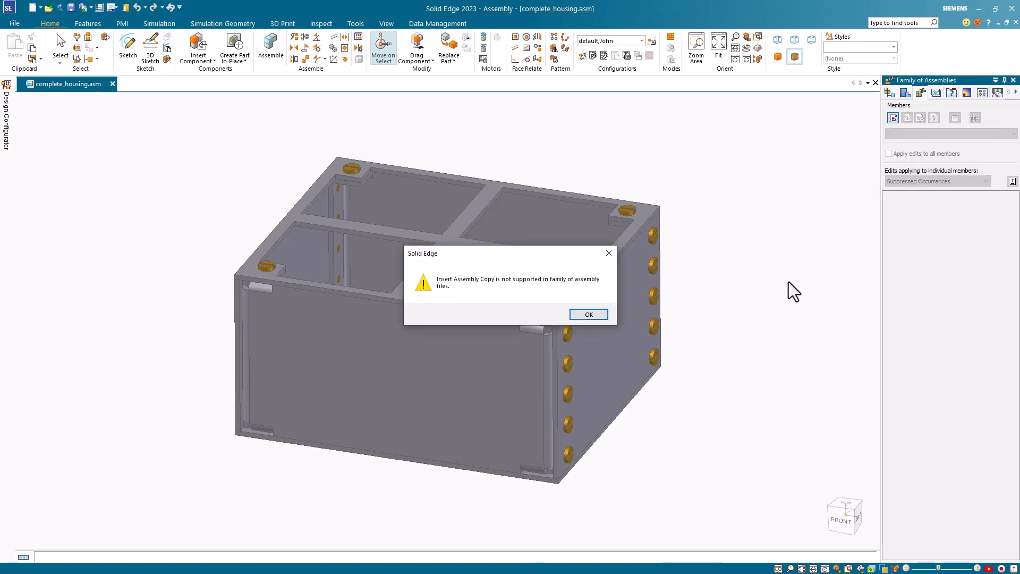
pyautogui.moveTo(543, 296)
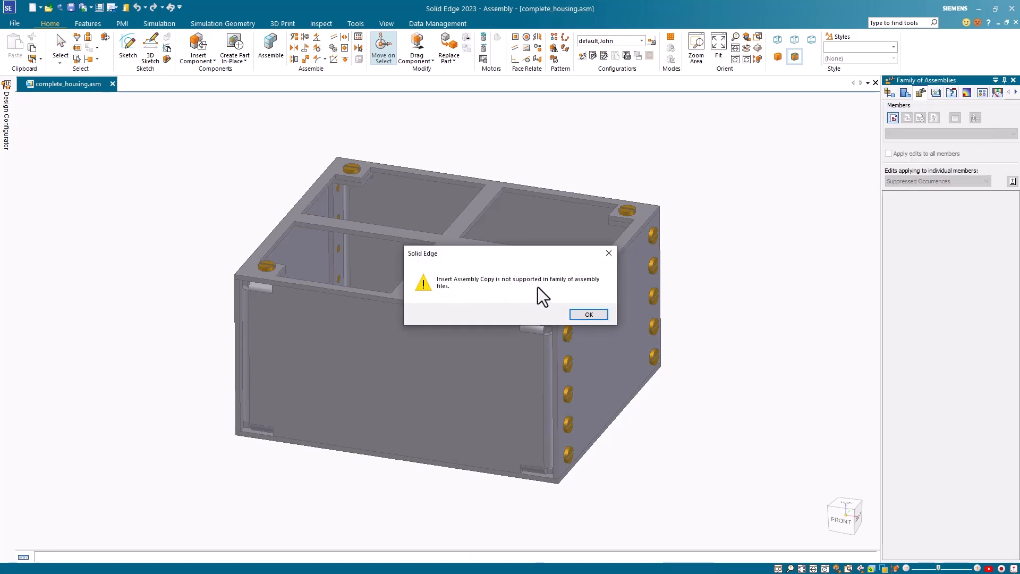
pyautogui.moveTo(587, 314)
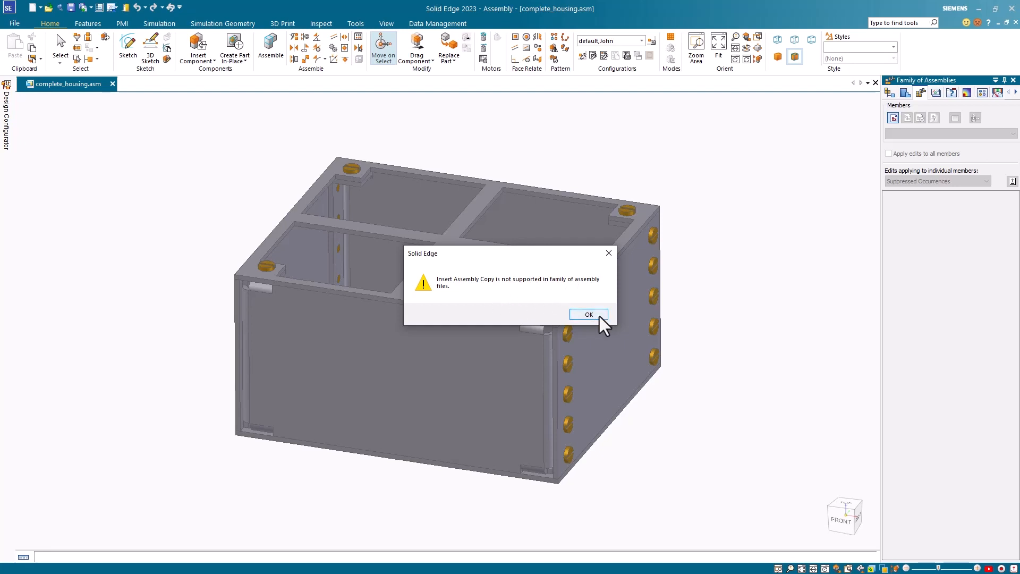
pyautogui.click(587, 315)
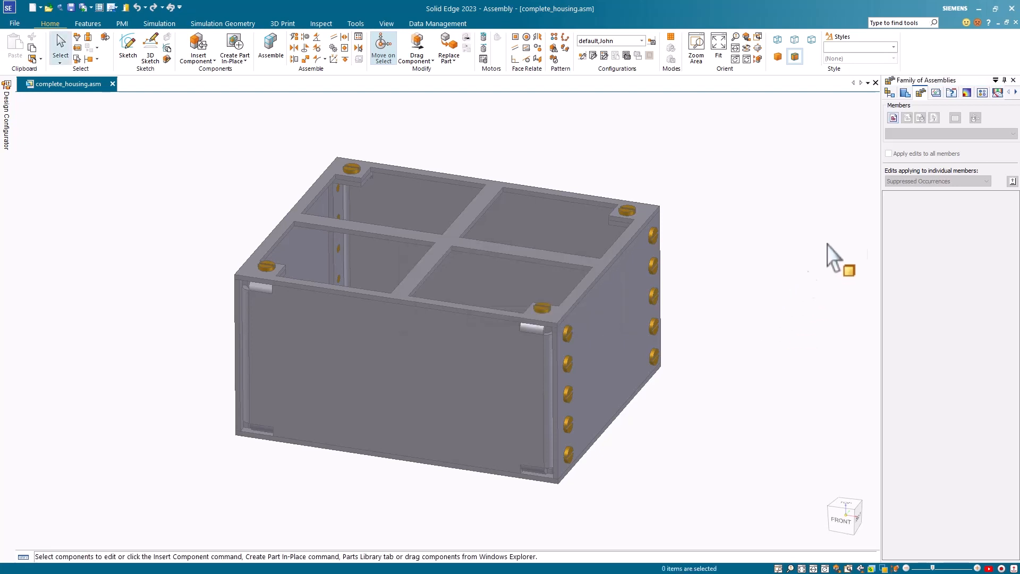
pyautogui.click(894, 93)
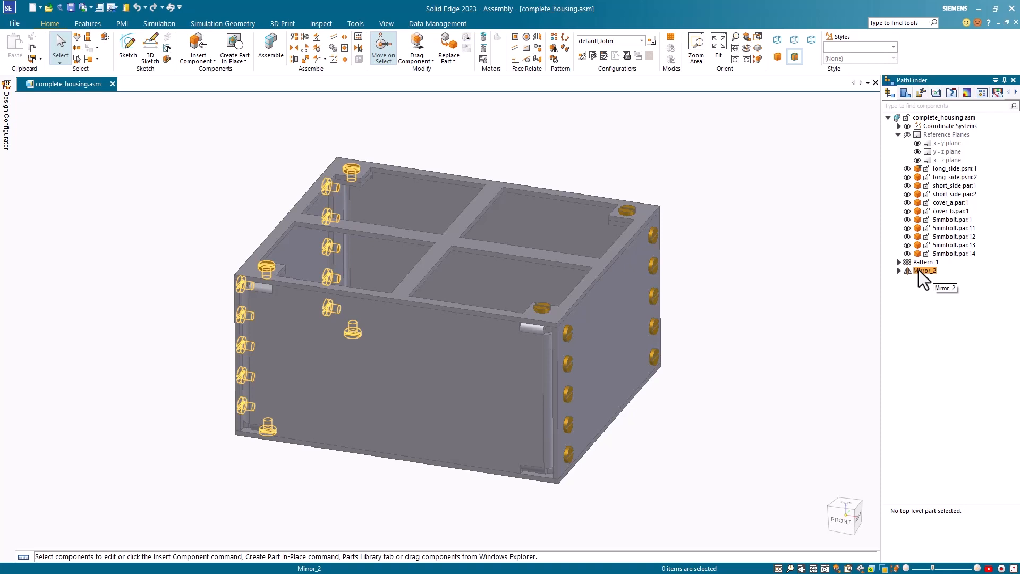
pyautogui.rightClick(920, 270)
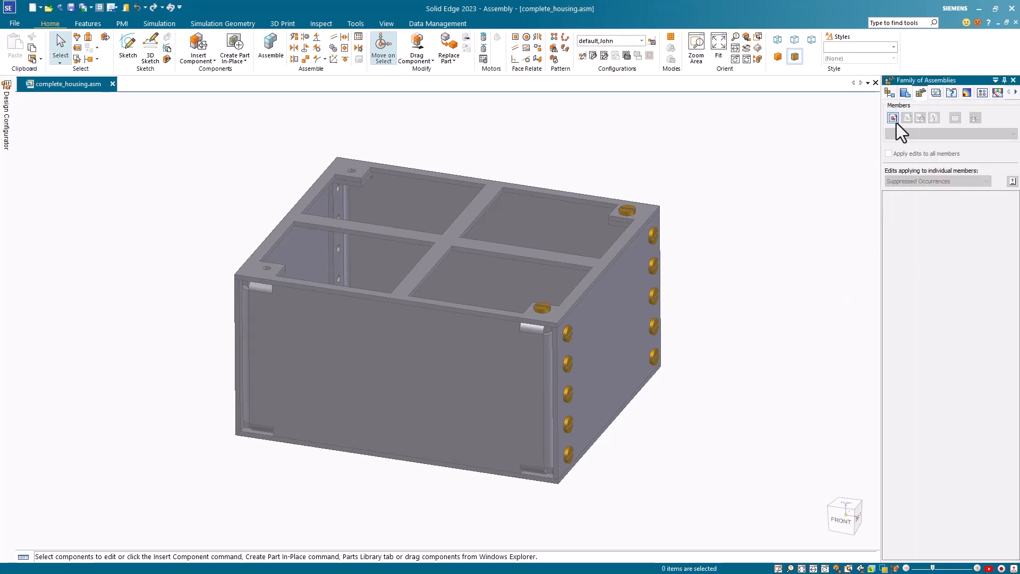
# Retry New Member, save the assembly when prompted, then cancel the Alternate Assemblies conversion
pyautogui.click(893, 118)
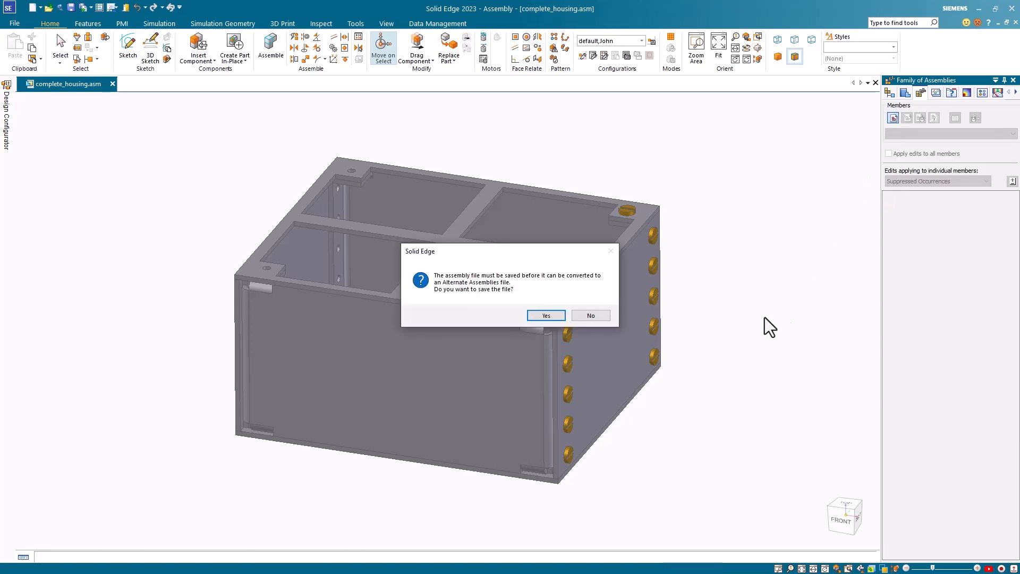
pyautogui.moveTo(486, 291)
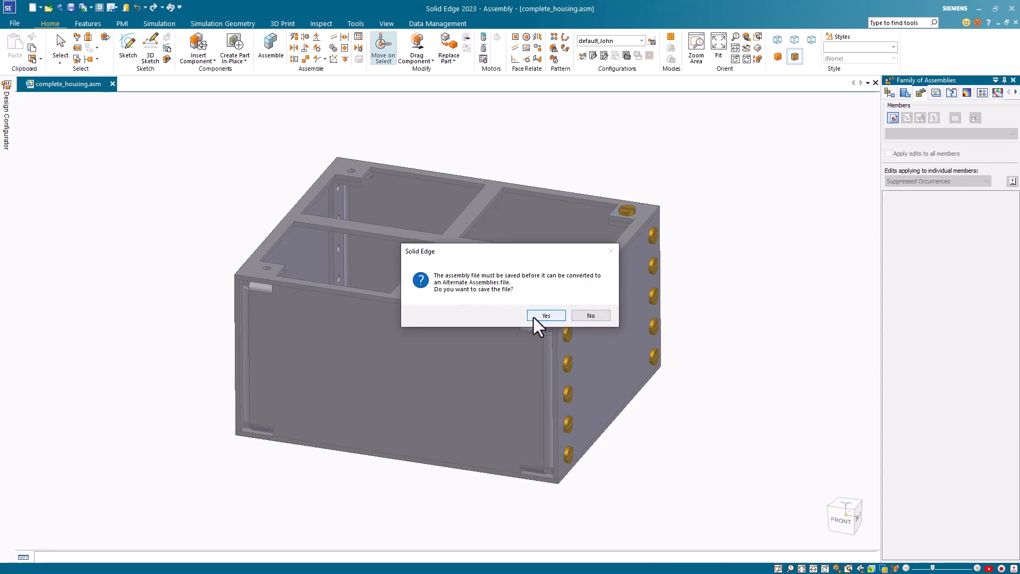
pyautogui.click(545, 315)
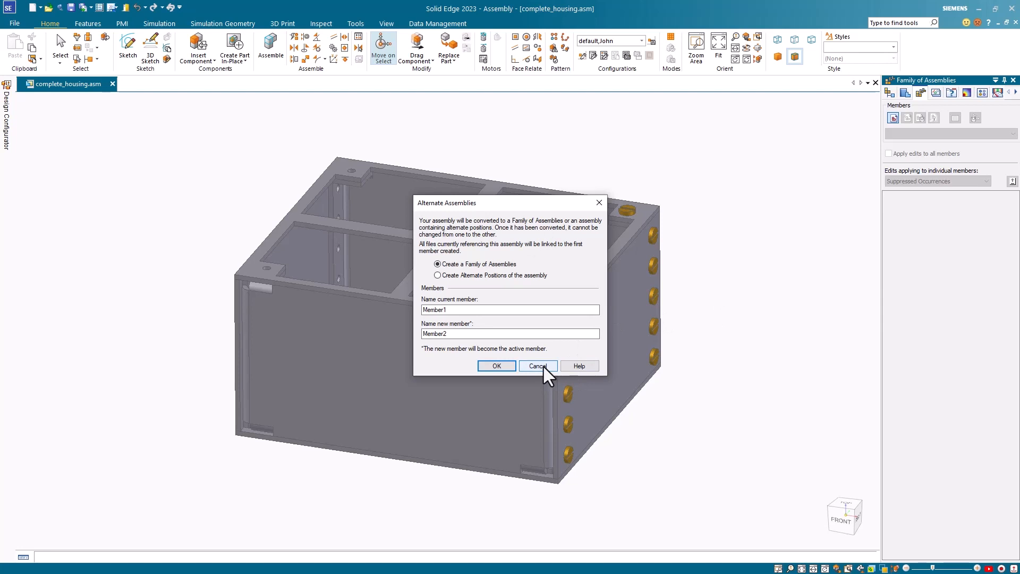
pyautogui.click(537, 364)
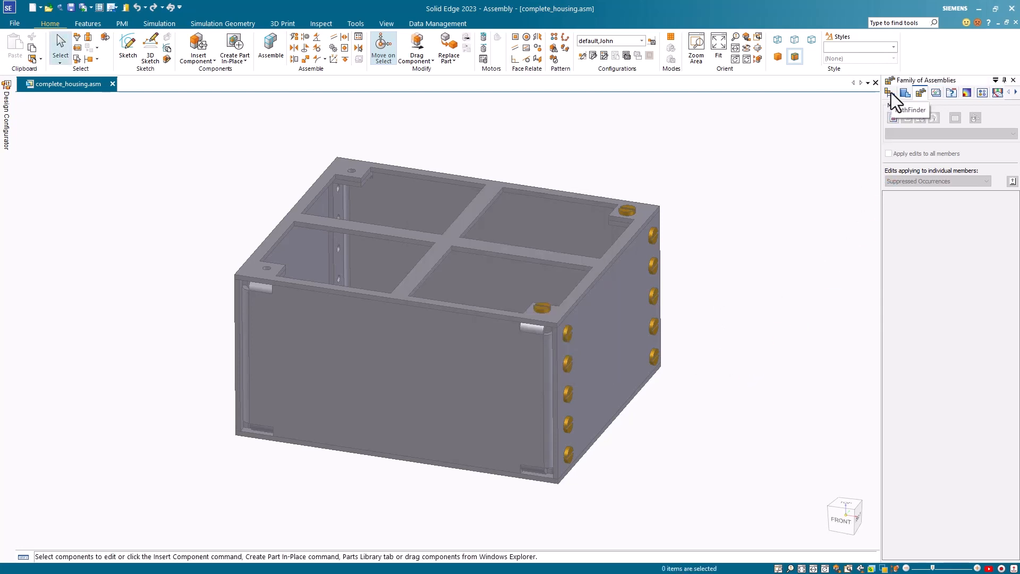
# Delete Pattern_1 and bolt copies Smmbolt.par:11–14, leaving only the first bolt
pyautogui.click(893, 91)
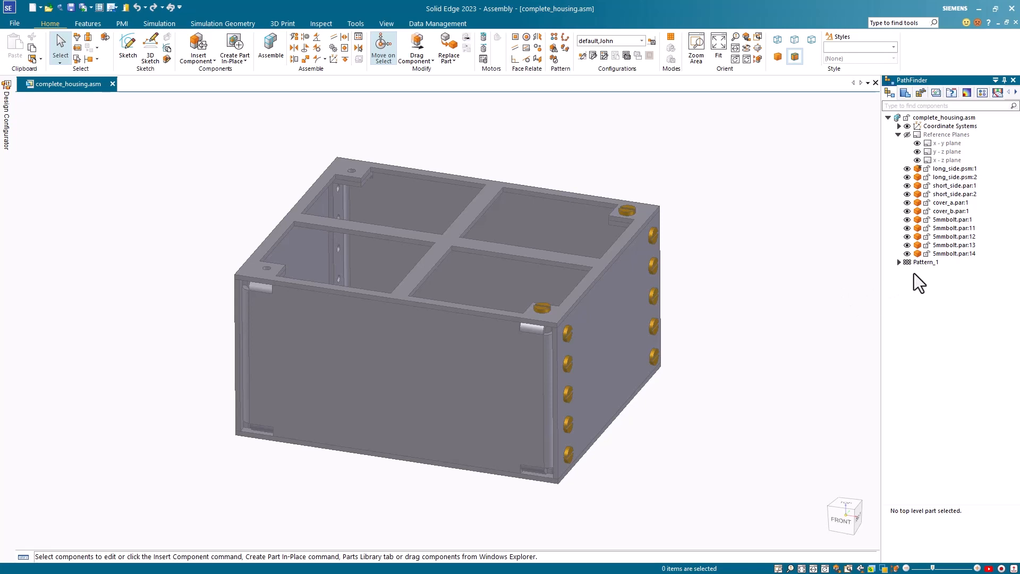
pyautogui.click(923, 261)
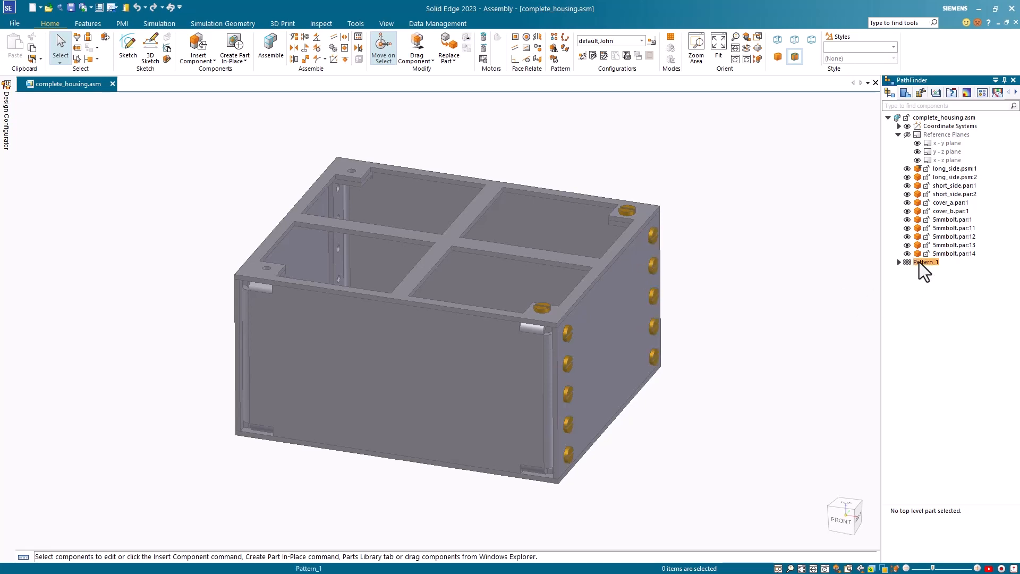
pyautogui.click(925, 261)
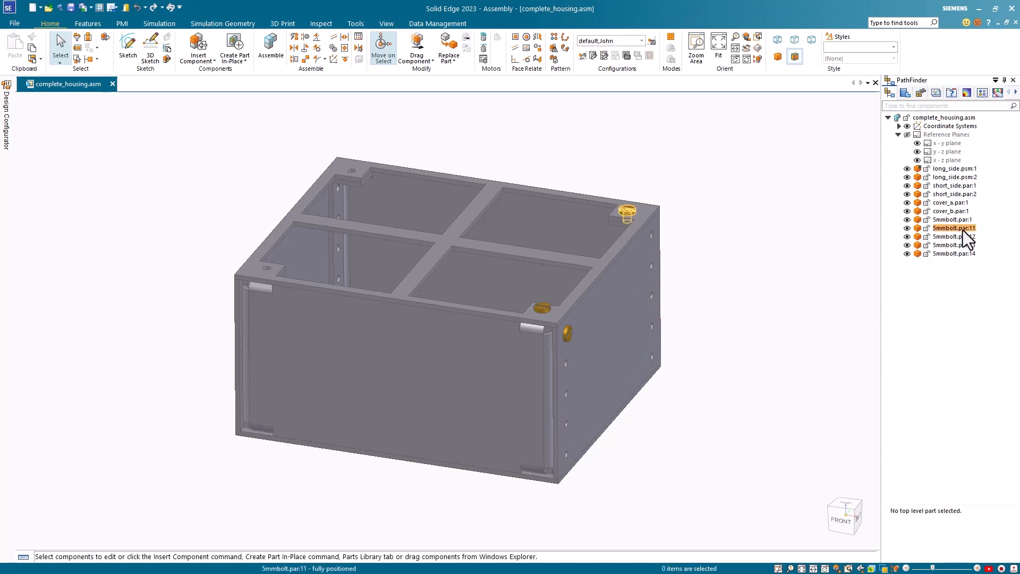
pyautogui.rightClick(952, 227)
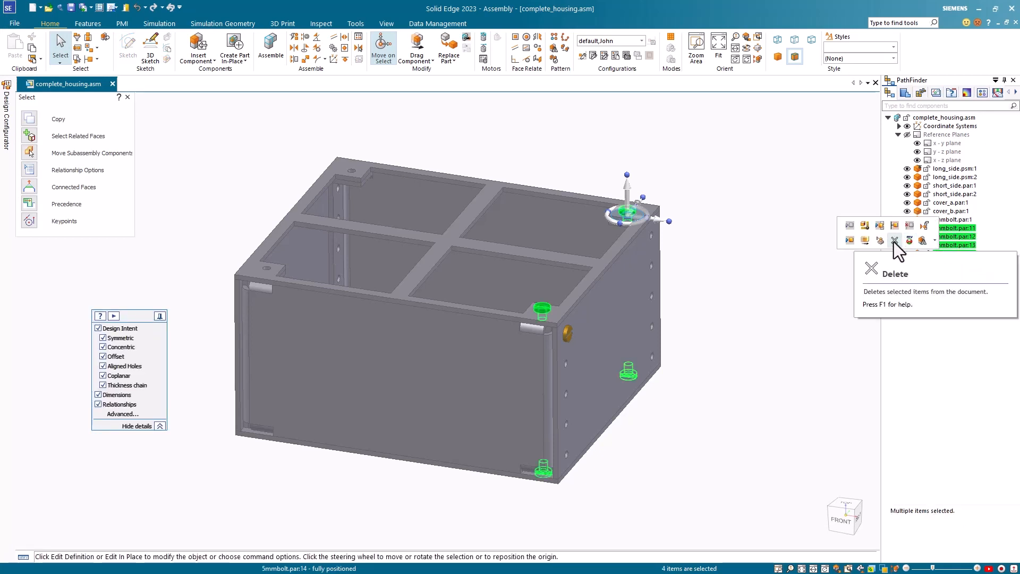
pyautogui.click(895, 240)
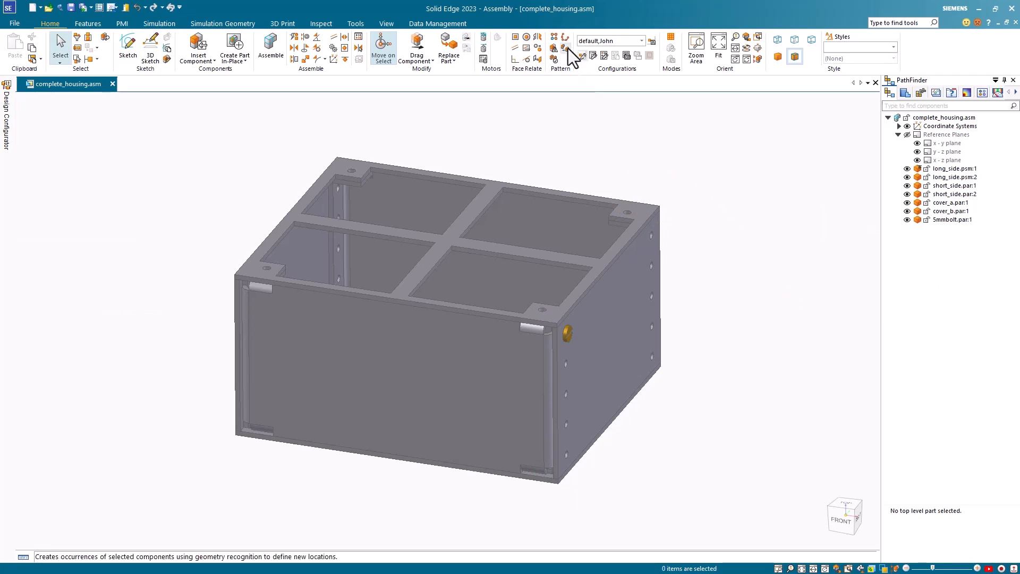
pyautogui.moveTo(575, 56)
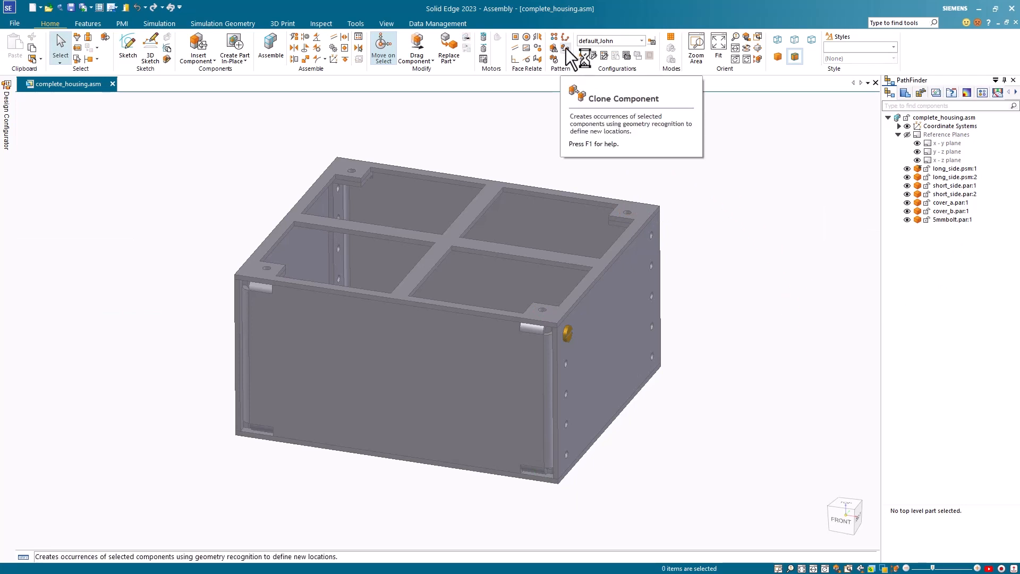
# Start Clone Component on the 5 mm bolt with the hole face accepted as reference geometry
pyautogui.click(560, 48)
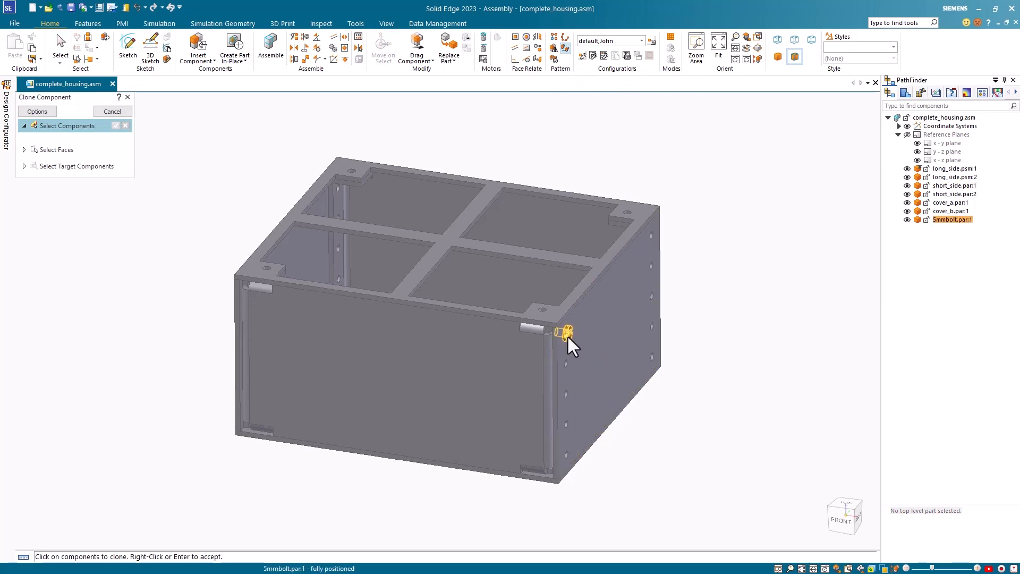
pyautogui.click(565, 333)
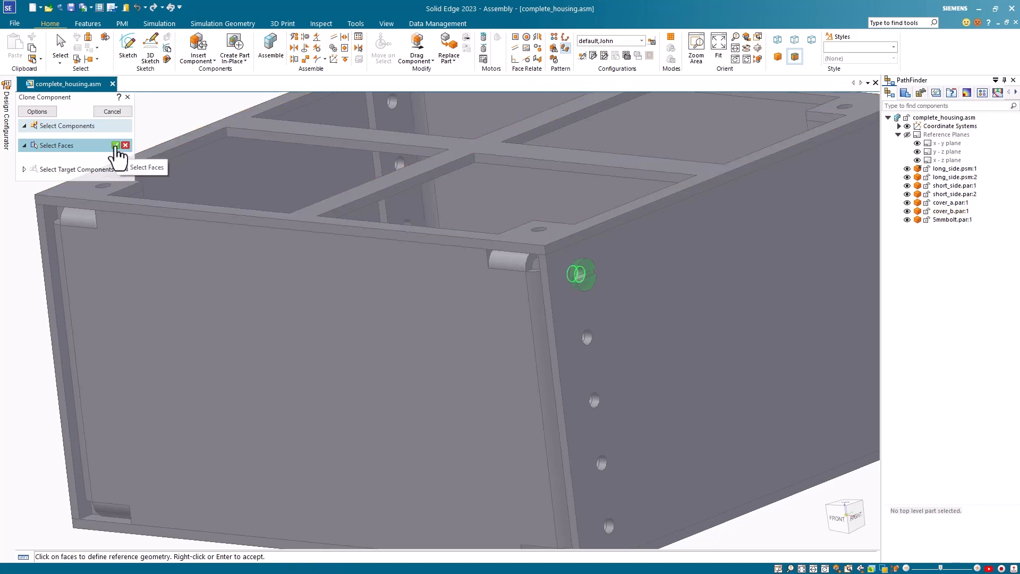
pyautogui.click(115, 146)
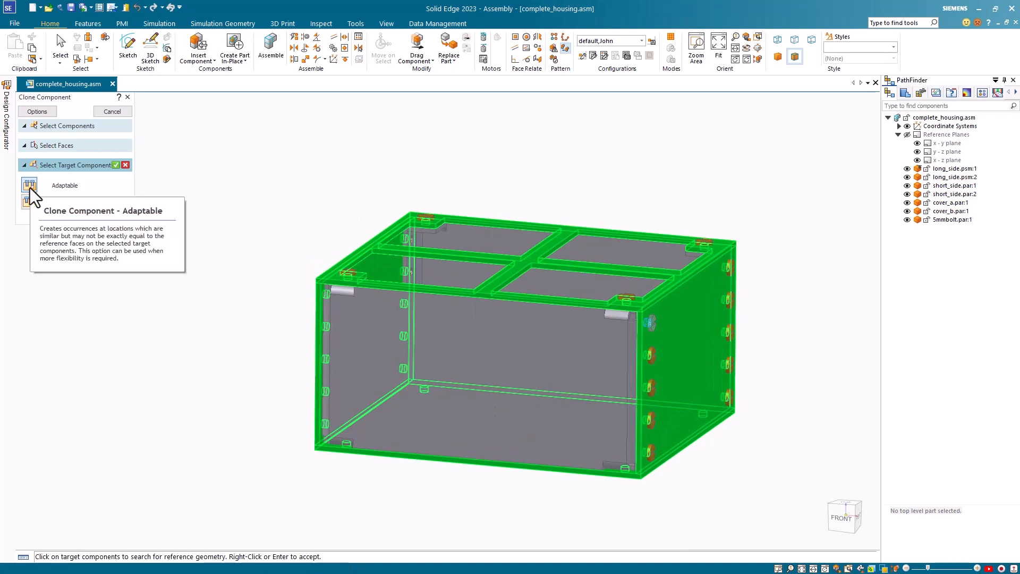
pyautogui.moveTo(31, 207)
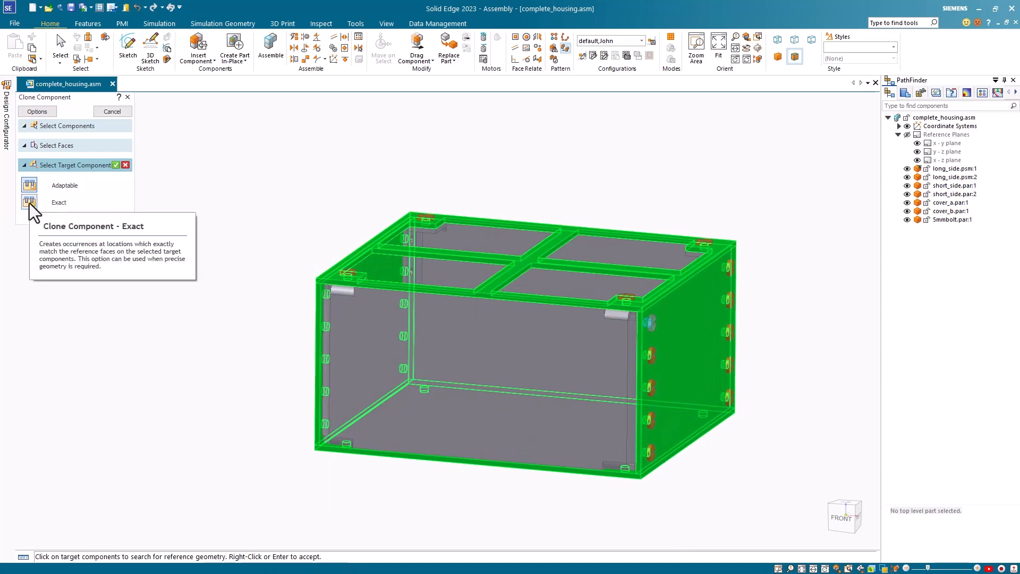
pyautogui.moveTo(149, 274)
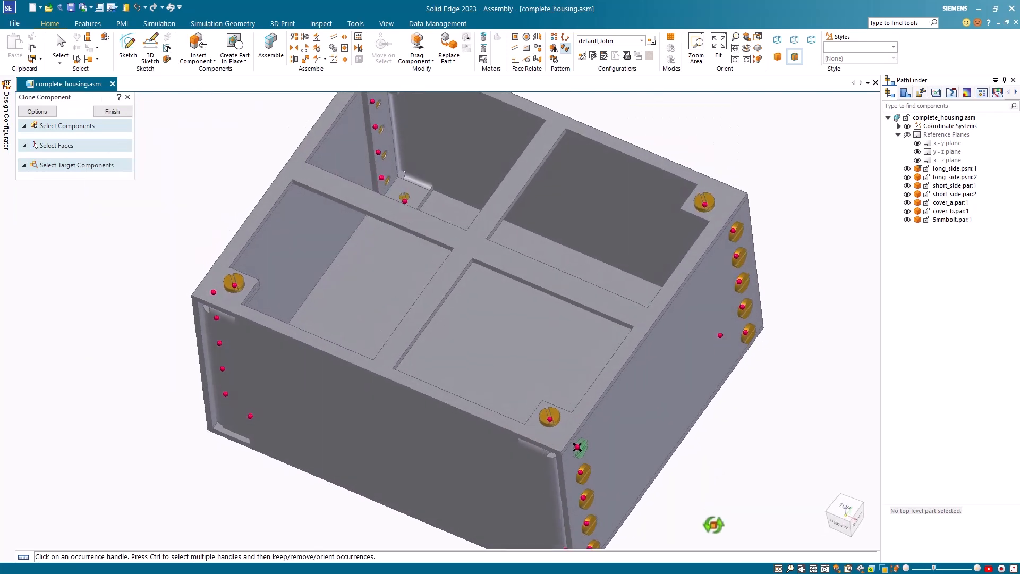
# Keep the bolt occurrences at the front-face holes in both columns of the clone preview
pyautogui.moveTo(585, 447); pyautogui.dragTo(730, 303)
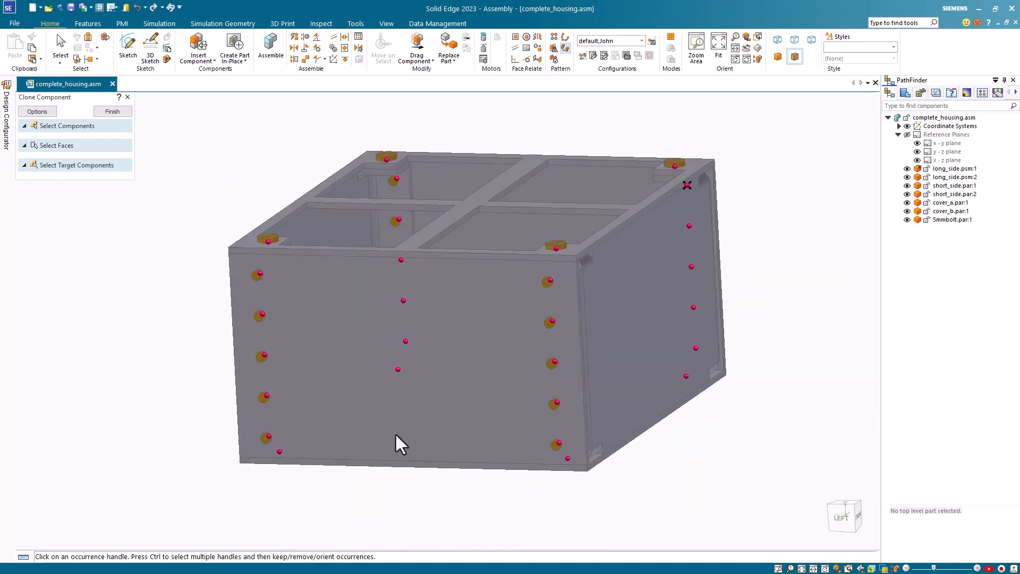
pyautogui.moveTo(261, 274)
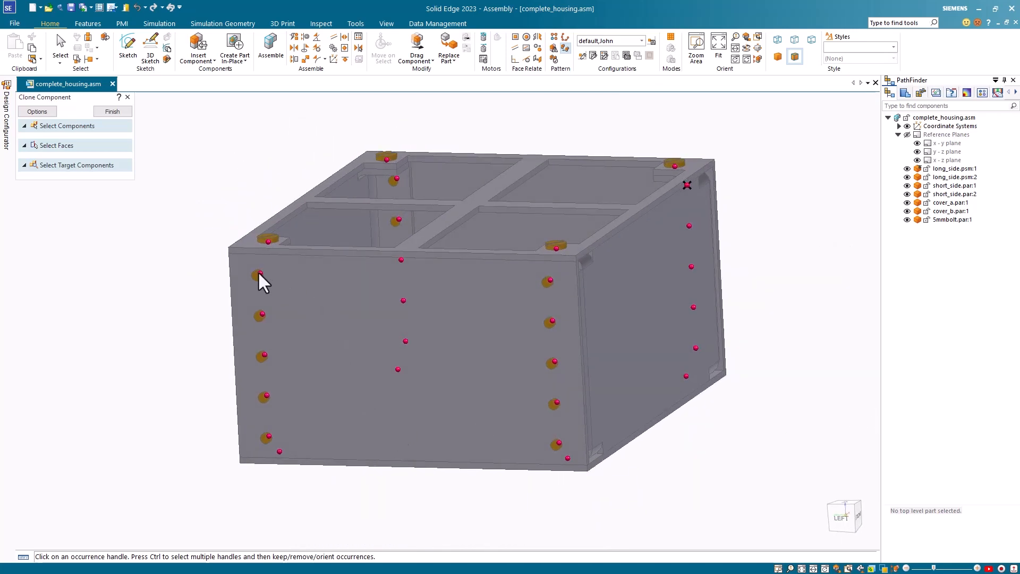
pyautogui.click(262, 274)
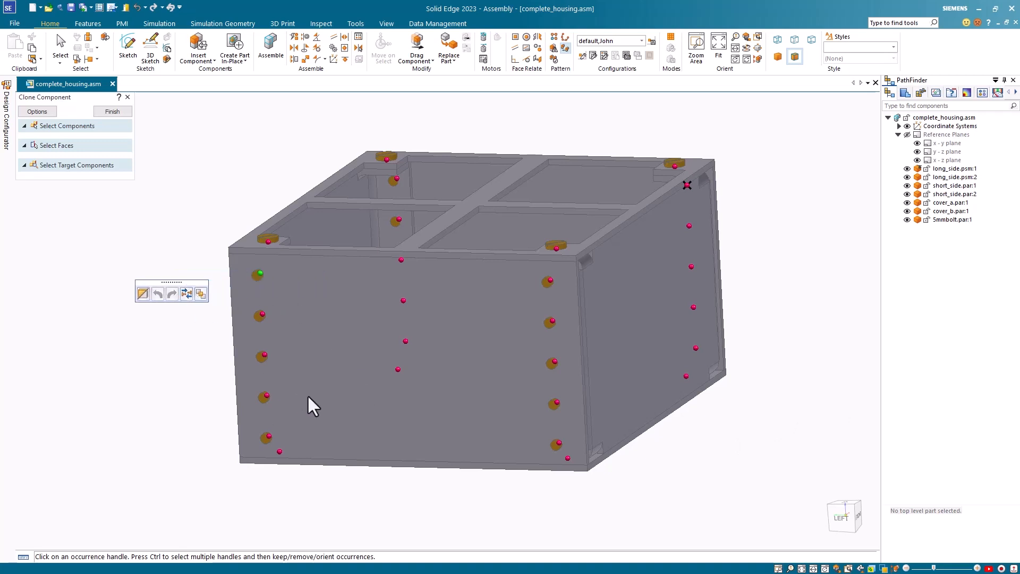
pyautogui.moveTo(318, 405)
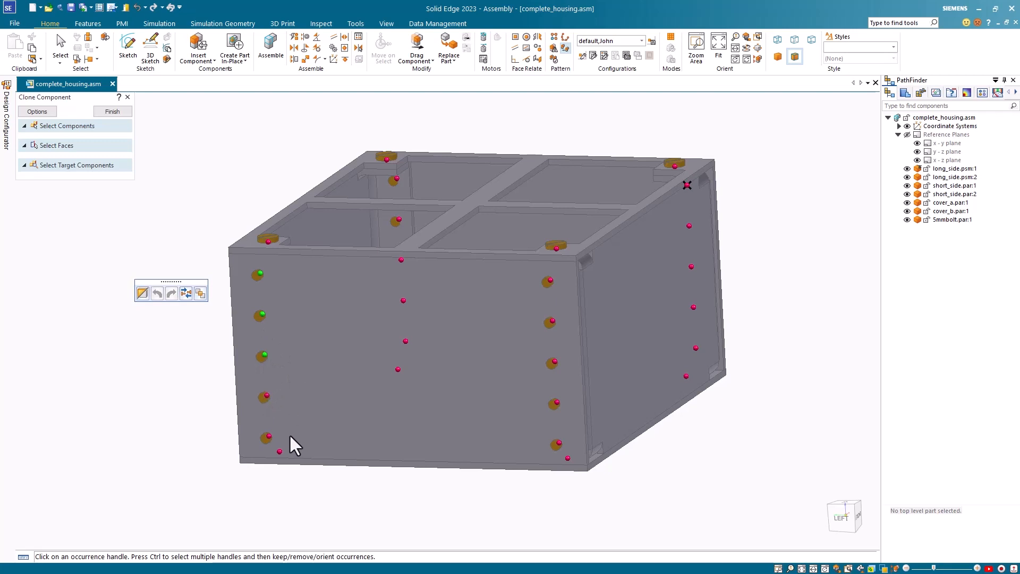
pyautogui.click(266, 397)
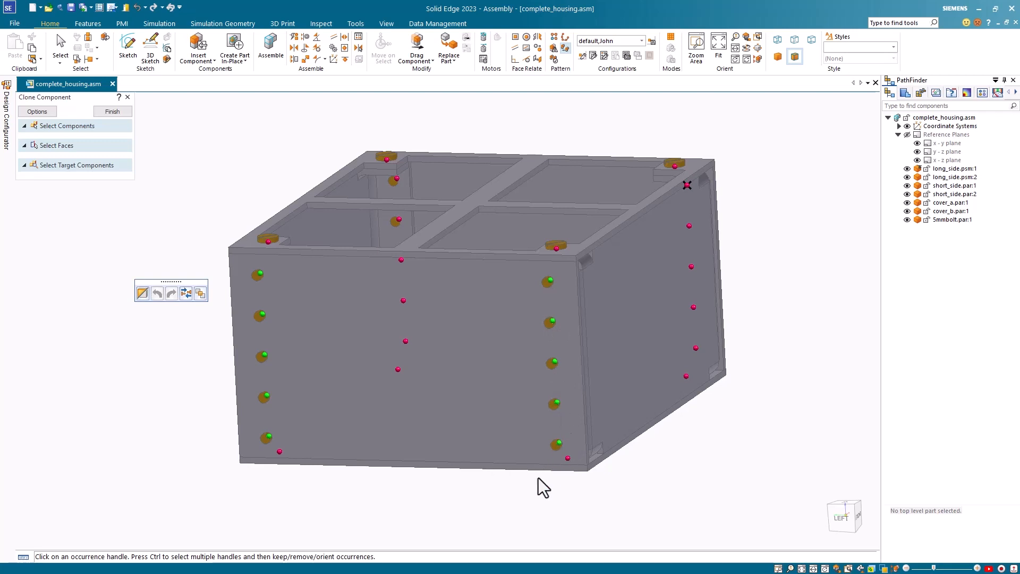
pyautogui.moveTo(186, 293)
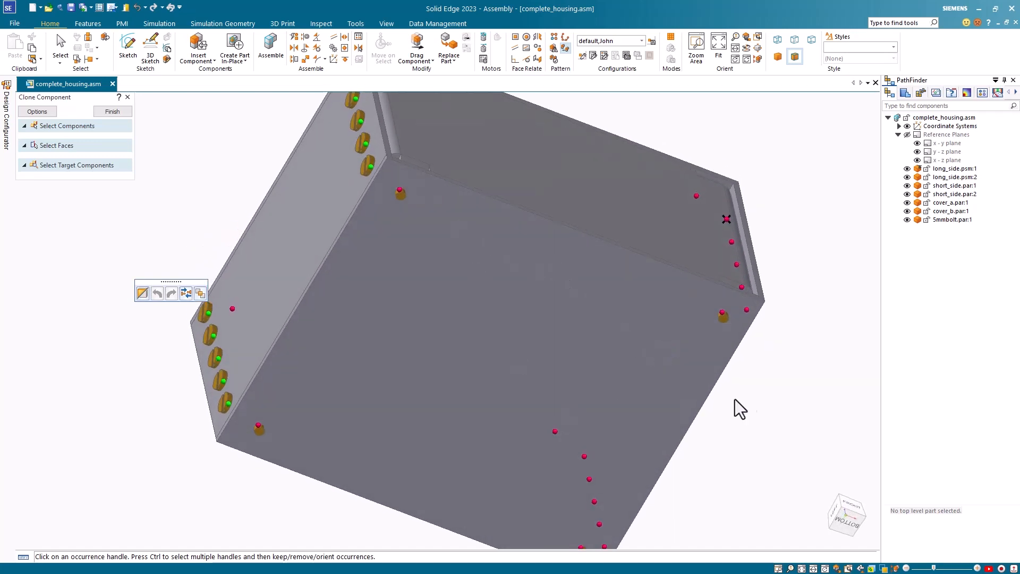
# Keep further occurrences on the underside and finish the clone to place the bolt copies
pyautogui.moveTo(742, 406); pyautogui.dragTo(760, 400)
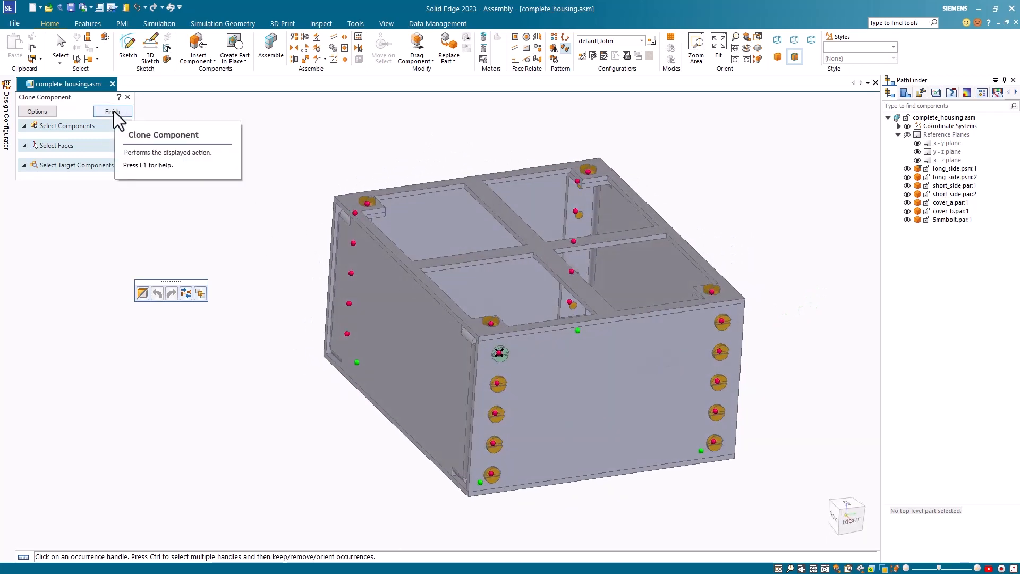
pyautogui.click(112, 111)
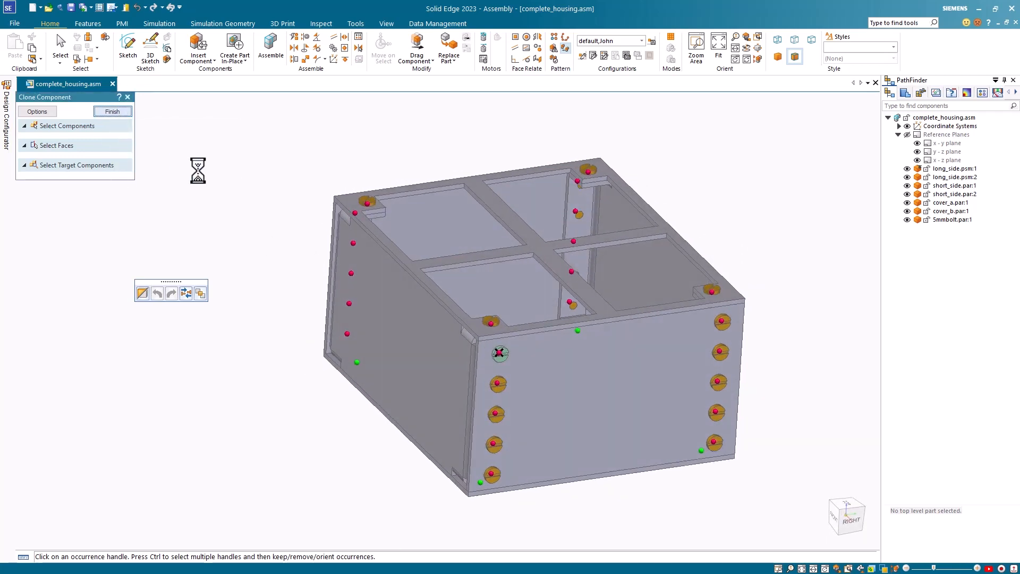
pyautogui.click(111, 110)
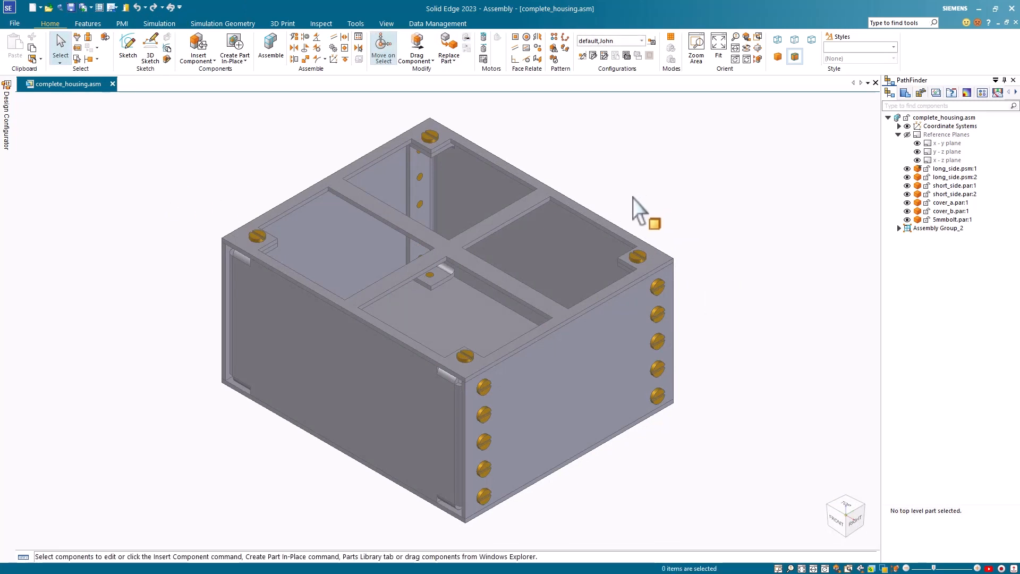
pyautogui.moveTo(923, 94)
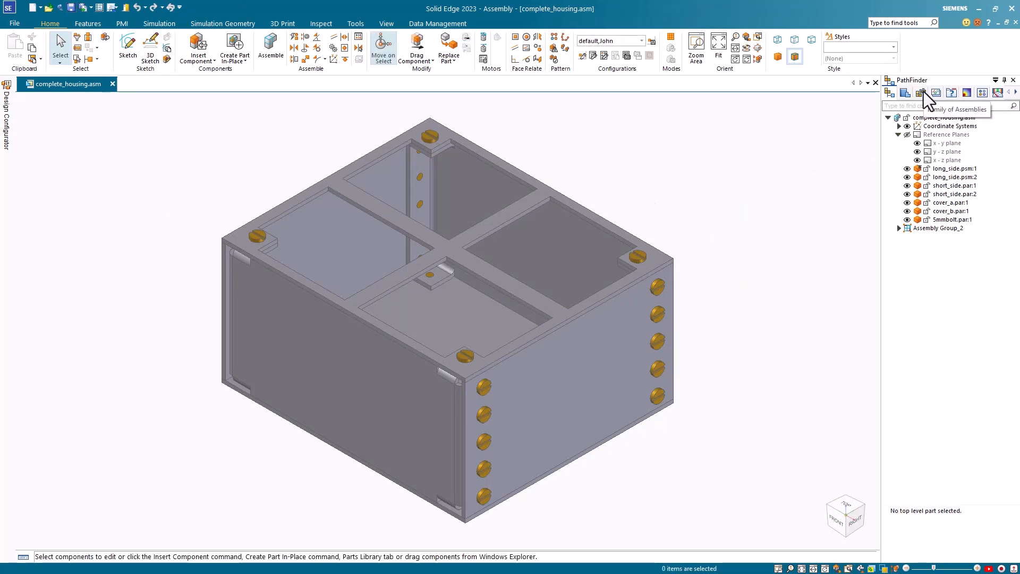
# Convert the housing into a Family of Assemblies via New Member, adding Member2
pyautogui.click(920, 92)
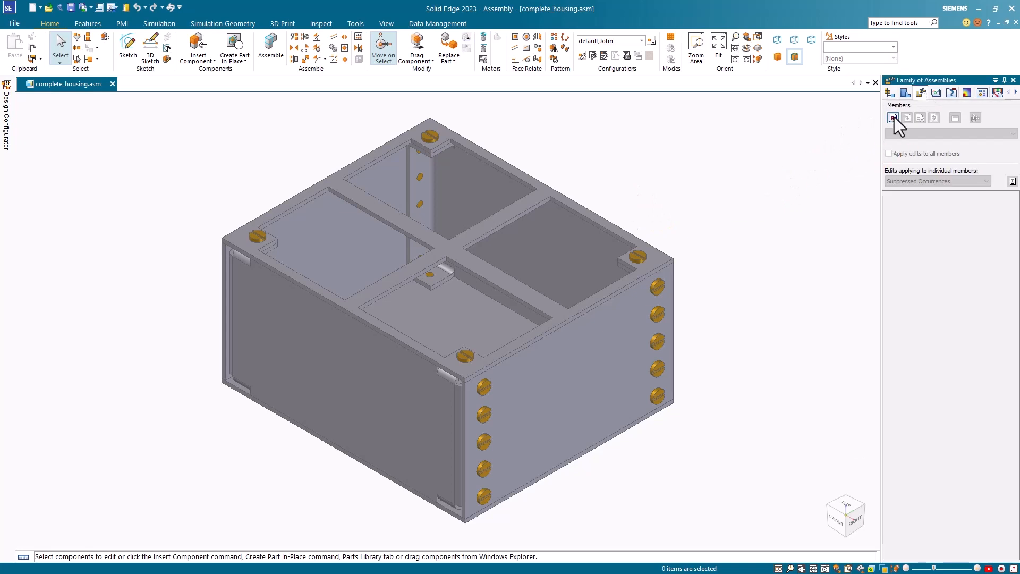
pyautogui.click(892, 118)
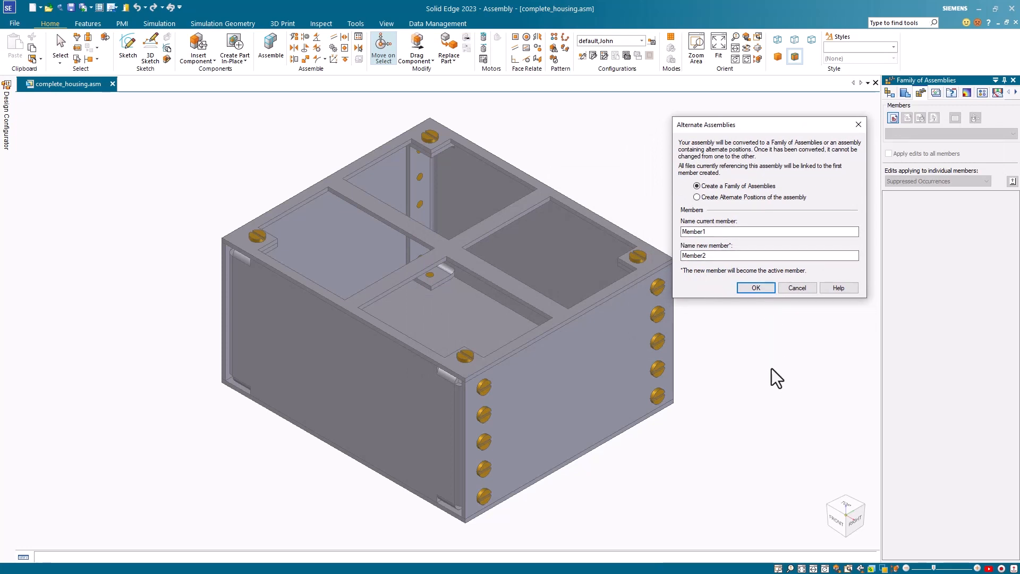
pyautogui.click(756, 288)
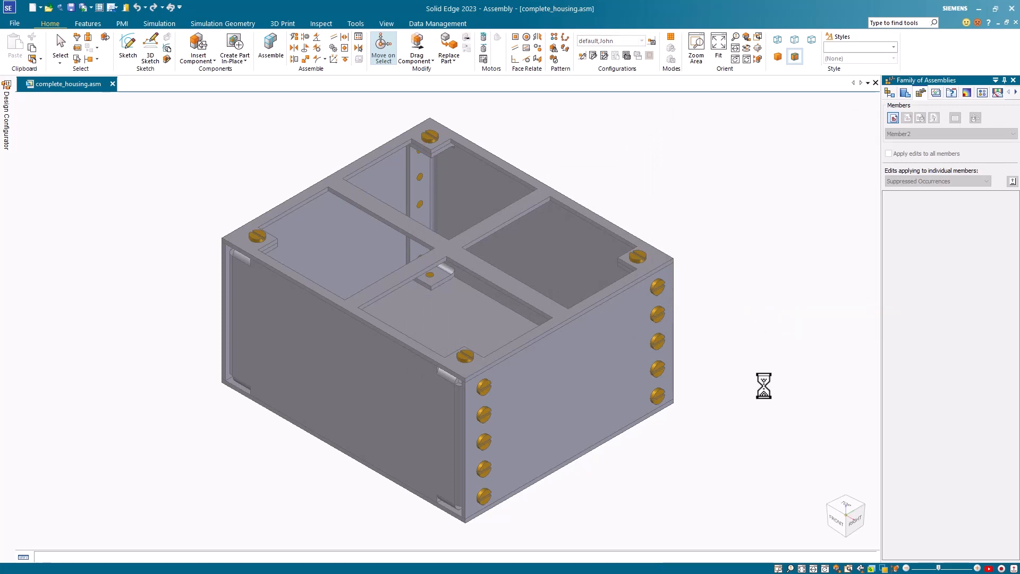